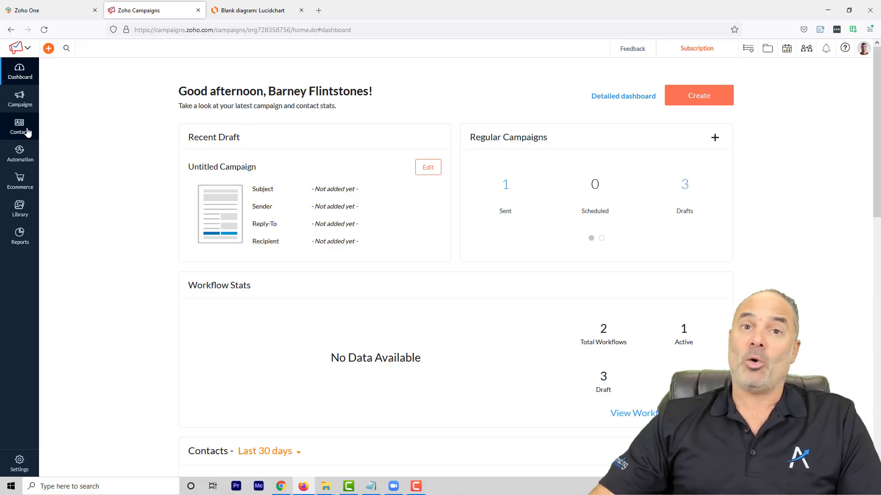
Go from Contacts to Manage Lists and show the Email List's Segments.
click(19, 128)
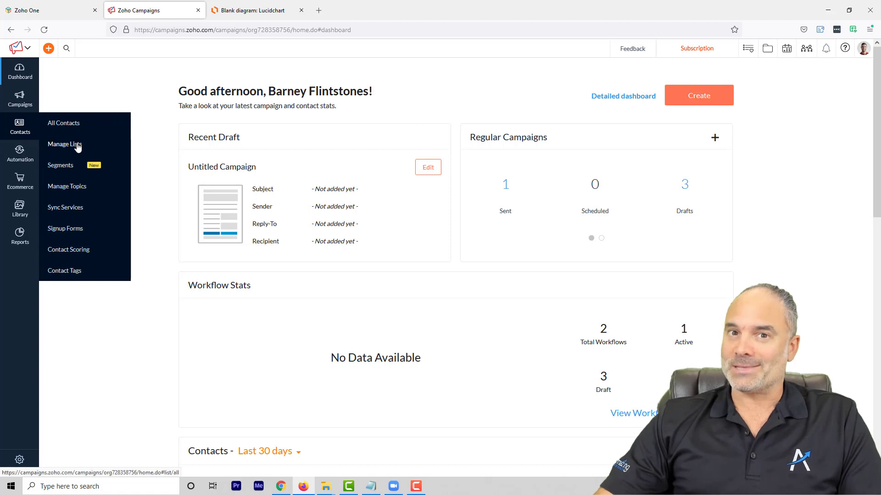
click(64, 144)
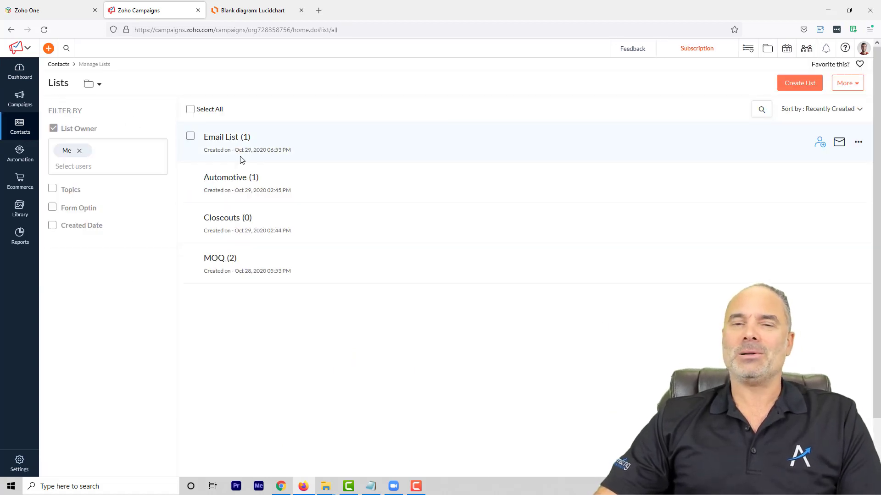
mouse_move(226, 136)
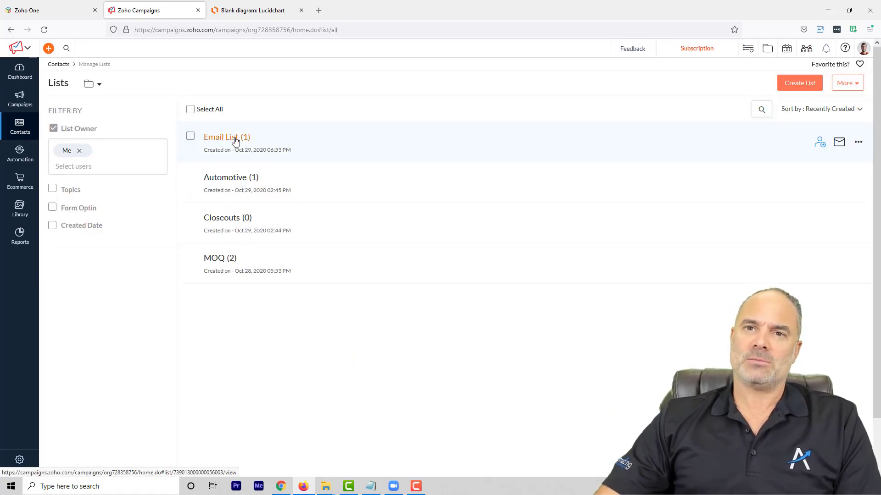
click(219, 137)
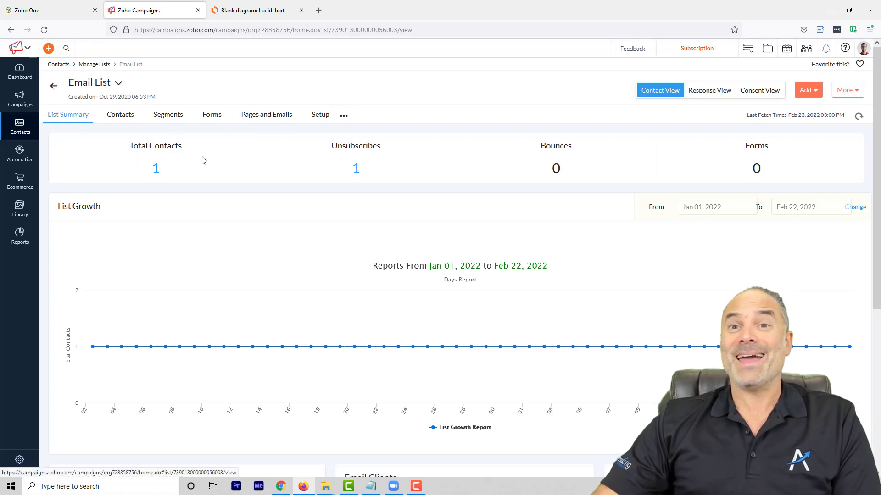
click(167, 114)
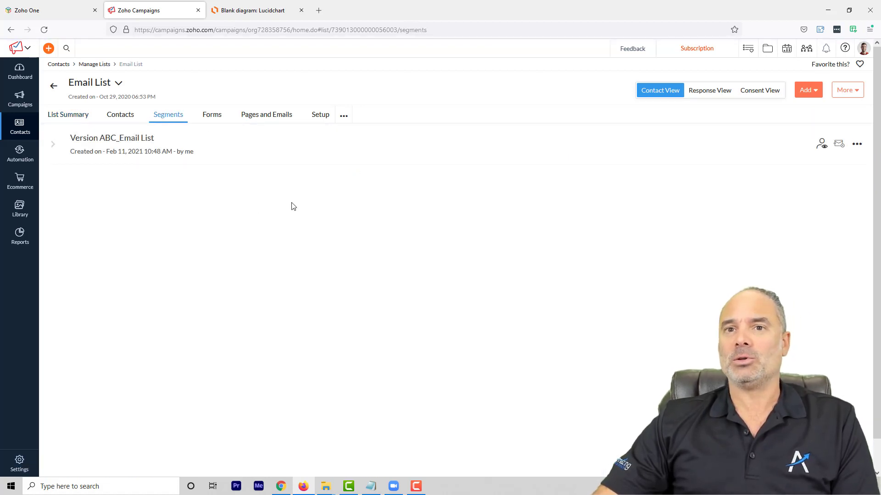
Expand Version ABC_Email List to show Title is 'ABC' and List in 'Email List', checking the Add choices.
click(53, 144)
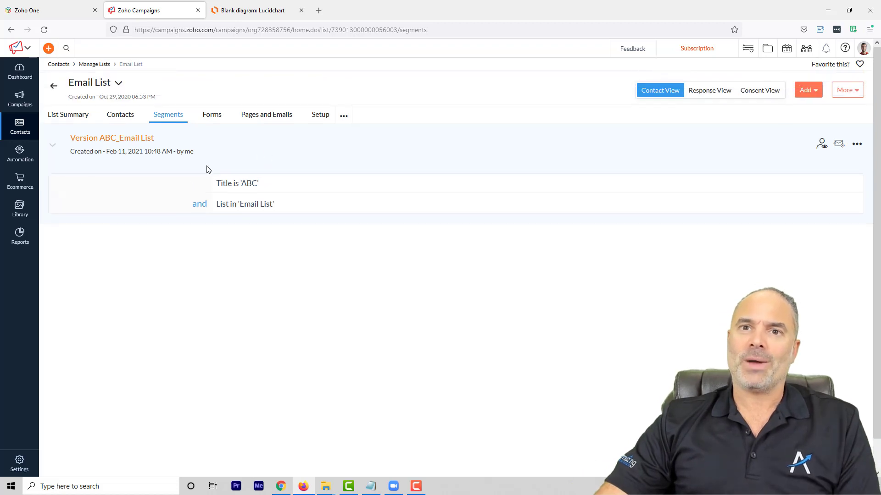
mouse_move(212, 206)
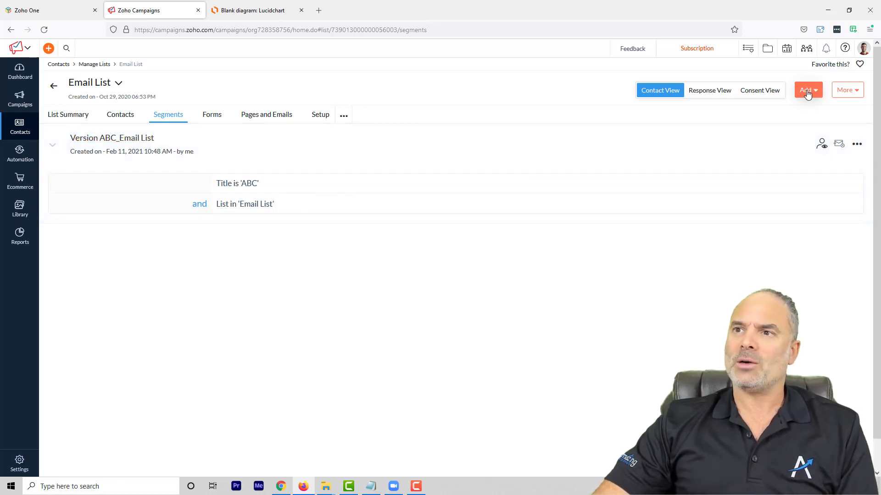
click(805, 90)
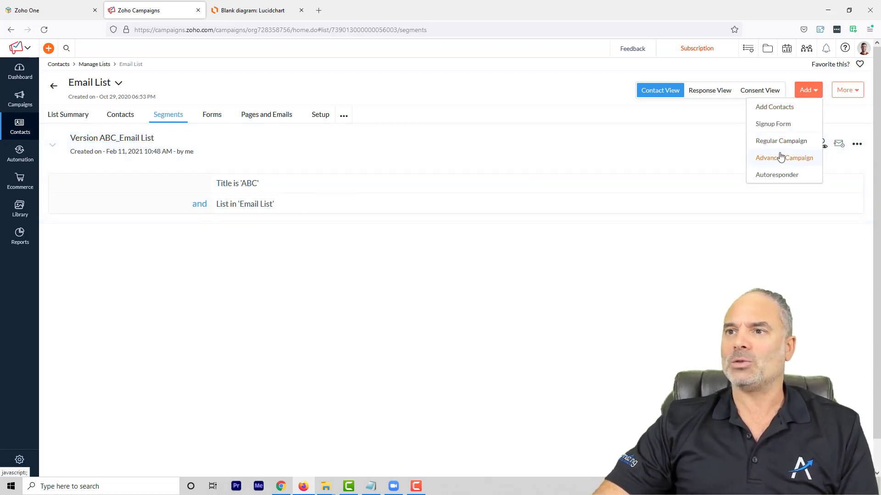
mouse_move(781, 141)
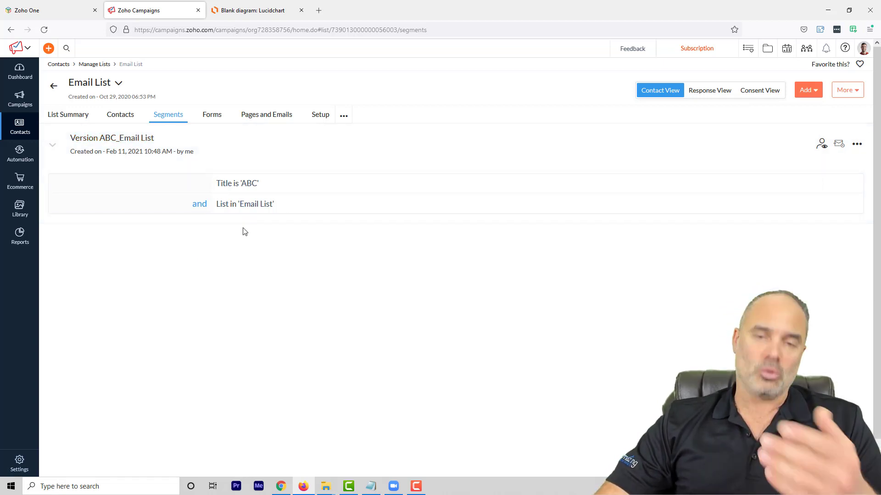
mouse_move(229, 250)
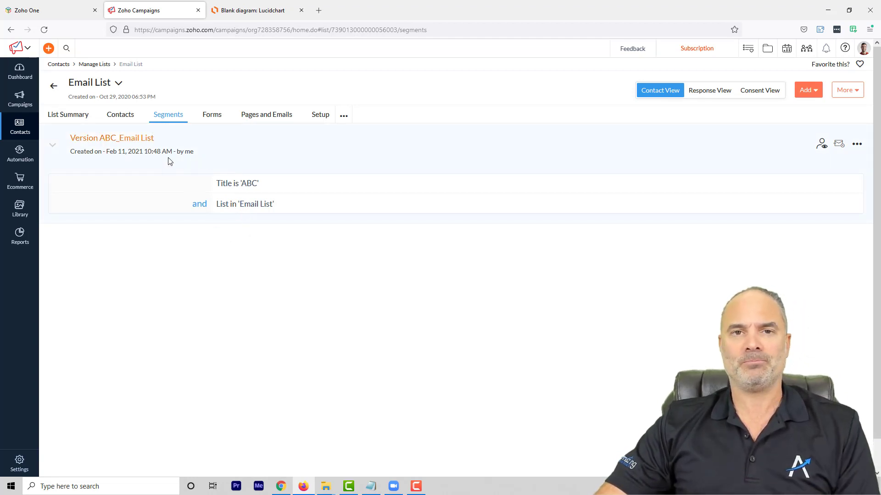
From Contacts > Segments, choose Create > Segment to begin a new segment.
click(20, 125)
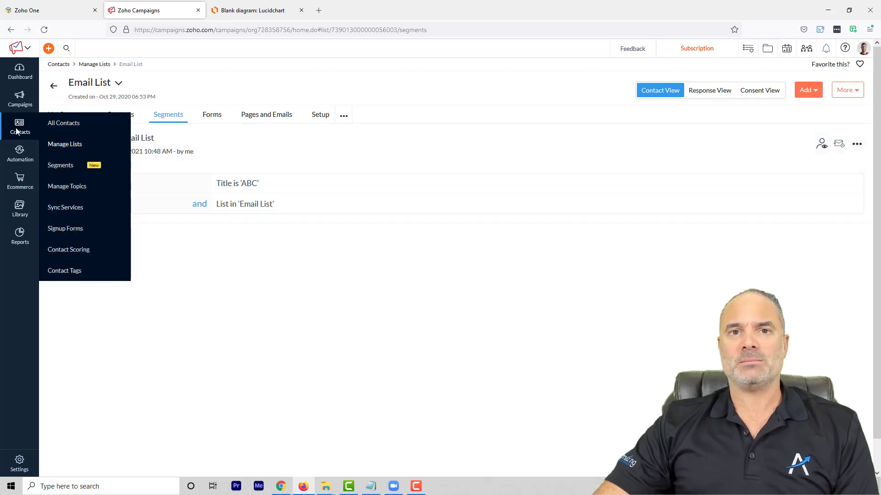
mouse_move(60, 165)
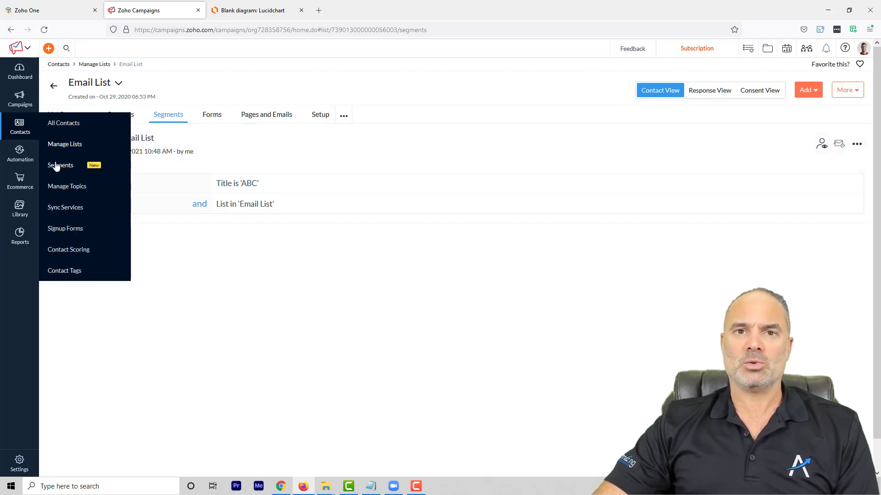
click(61, 165)
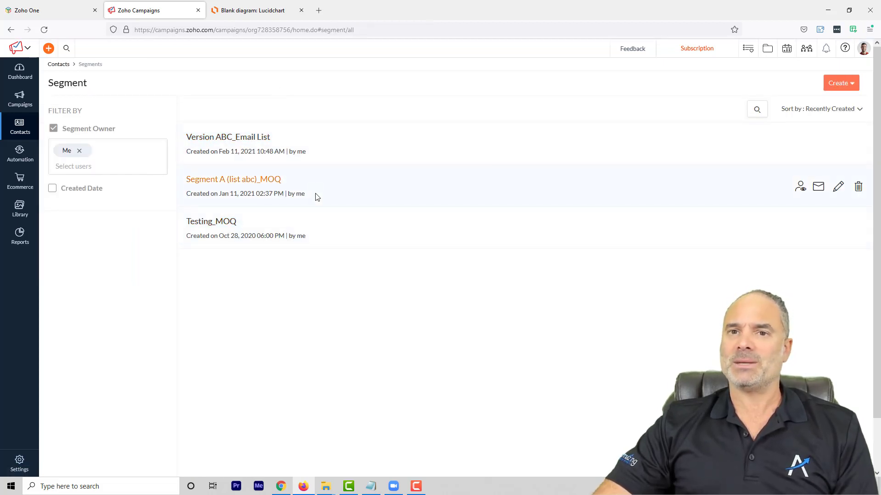
click(840, 82)
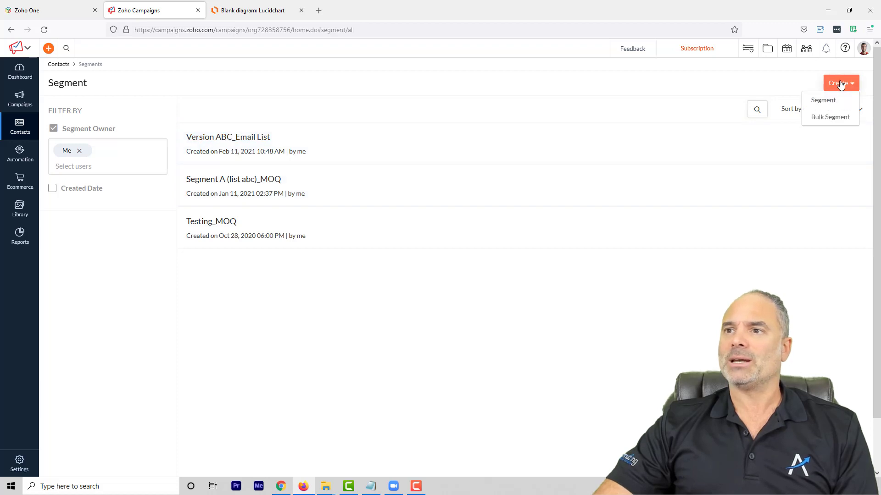
click(821, 100)
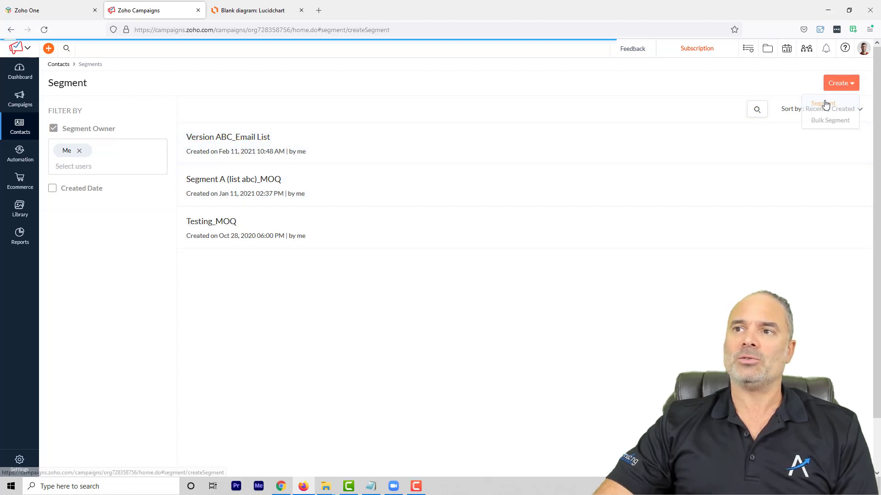
Name the segment 'Lost leads' with criterion Lead Status is 'Lost Lead'.
click(822, 104)
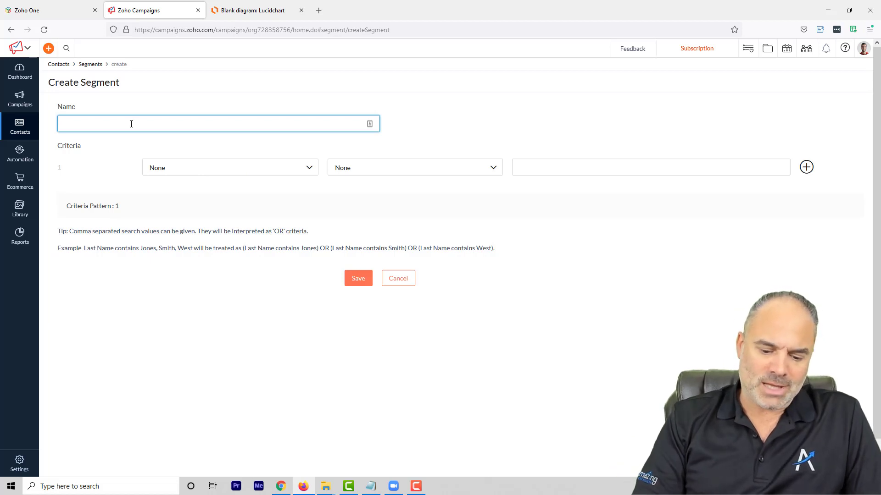
text(Lost leads)
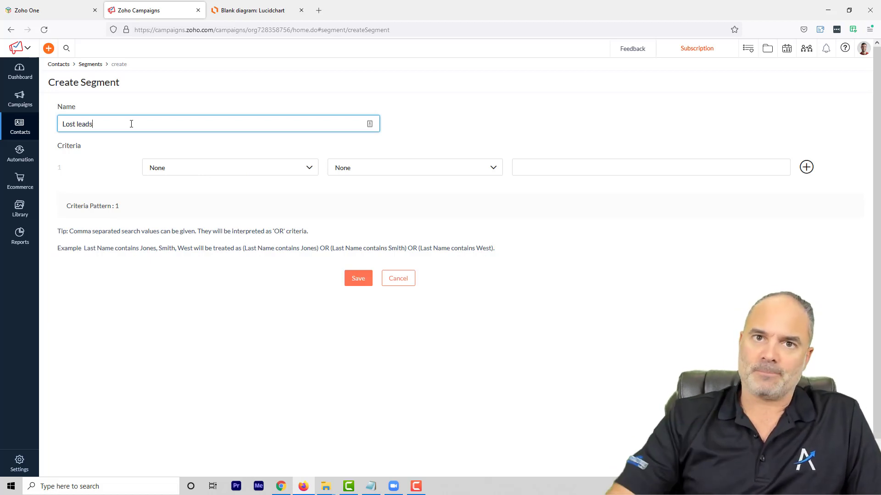
click(229, 167)
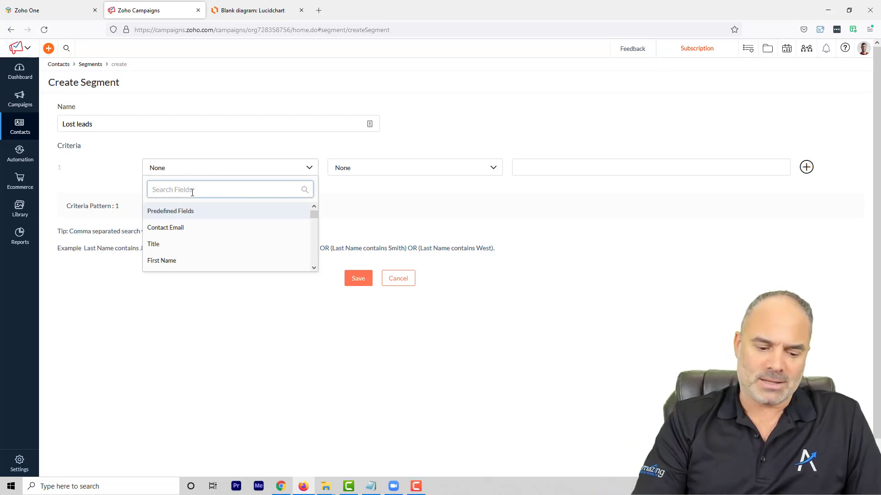
text(stat)
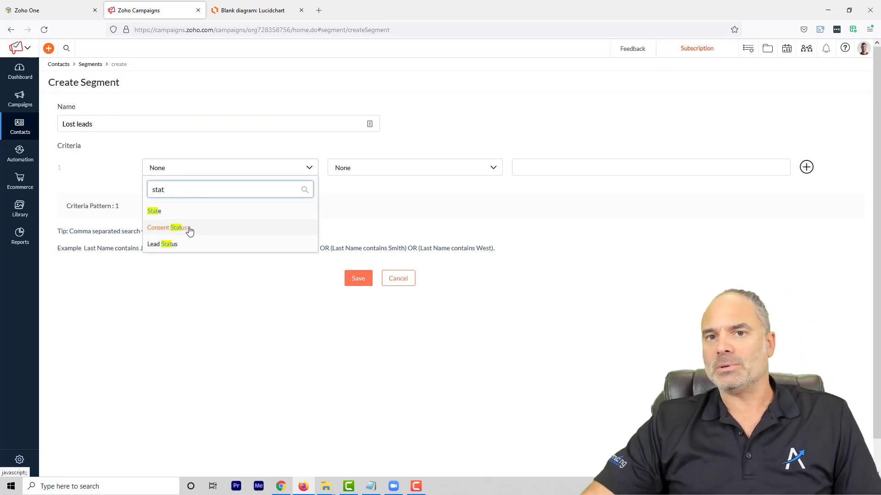
click(162, 244)
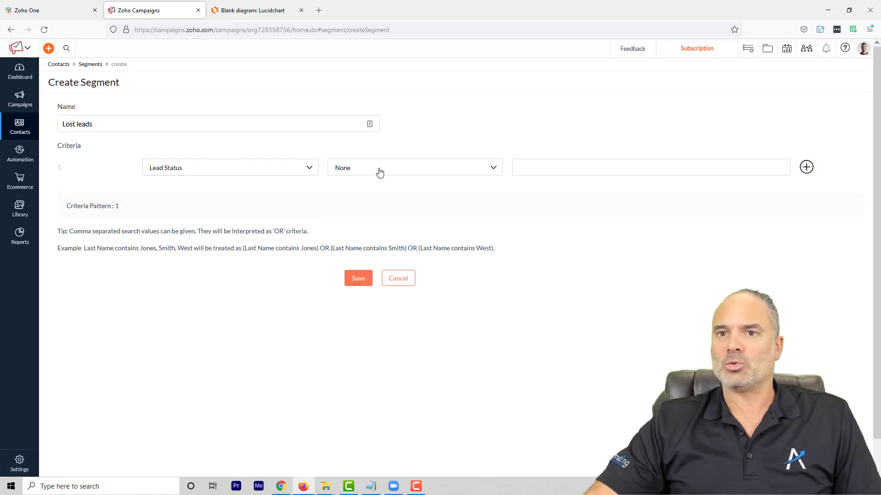
click(414, 167)
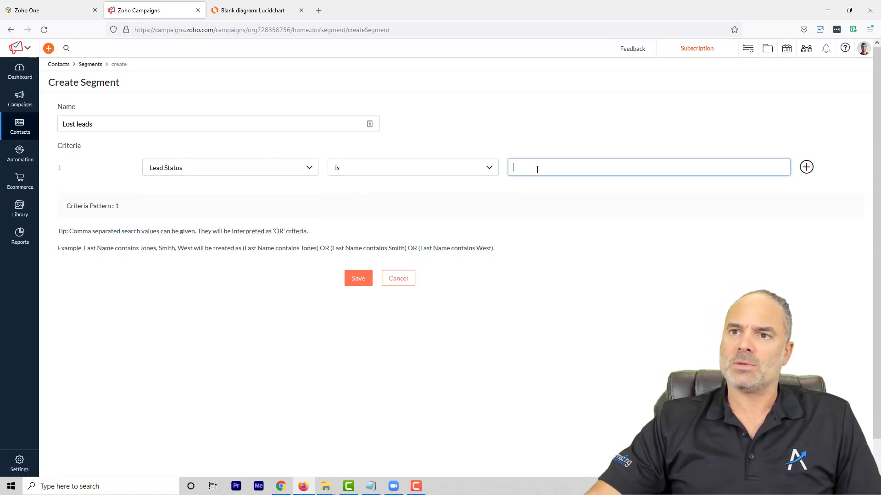
text(Lost Lead)
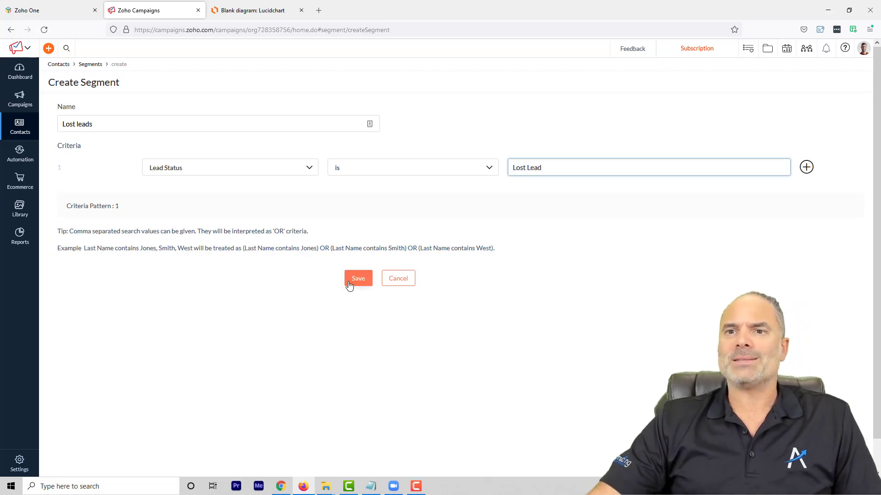
mouse_move(806, 167)
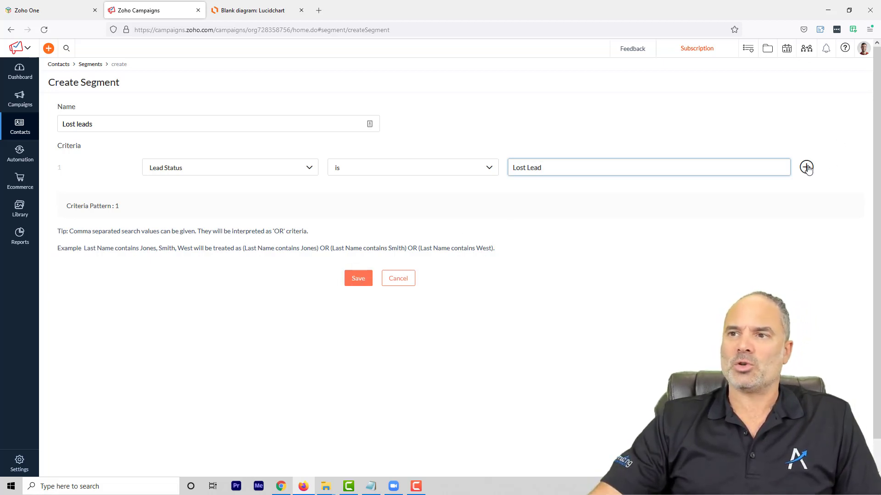
Add and remove a second criterion row, then save the Lost leads segment.
click(806, 167)
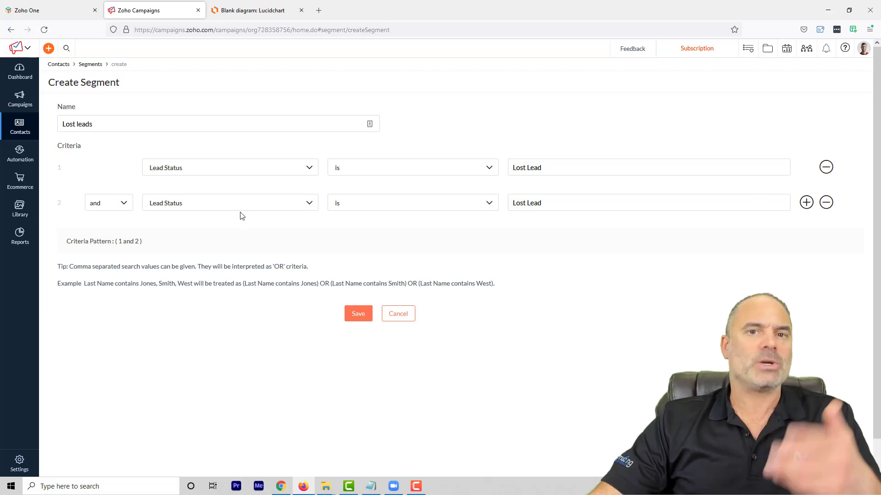
click(825, 202)
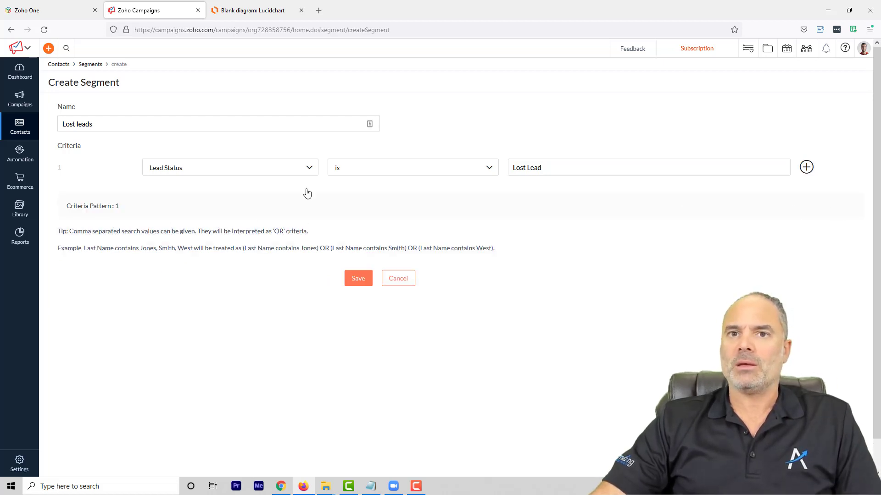
click(358, 278)
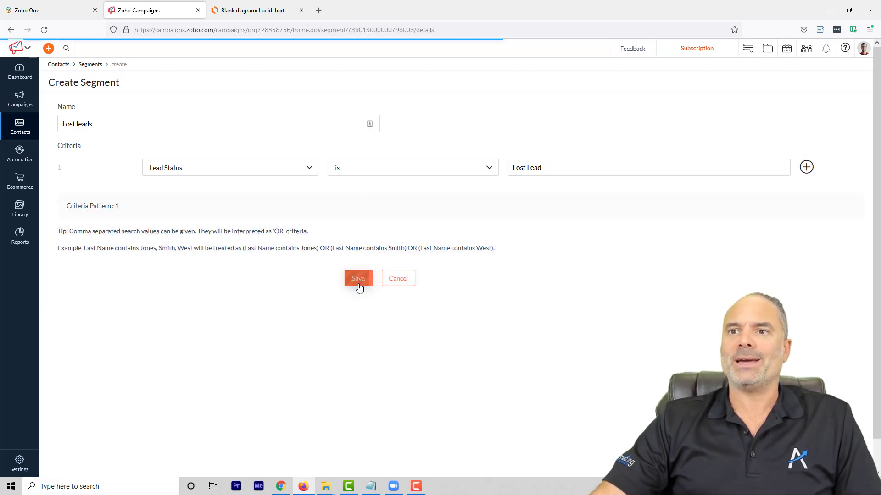
Review the saved Lost leads details showing Lead Status is 'Lost Lead'.
click(358, 278)
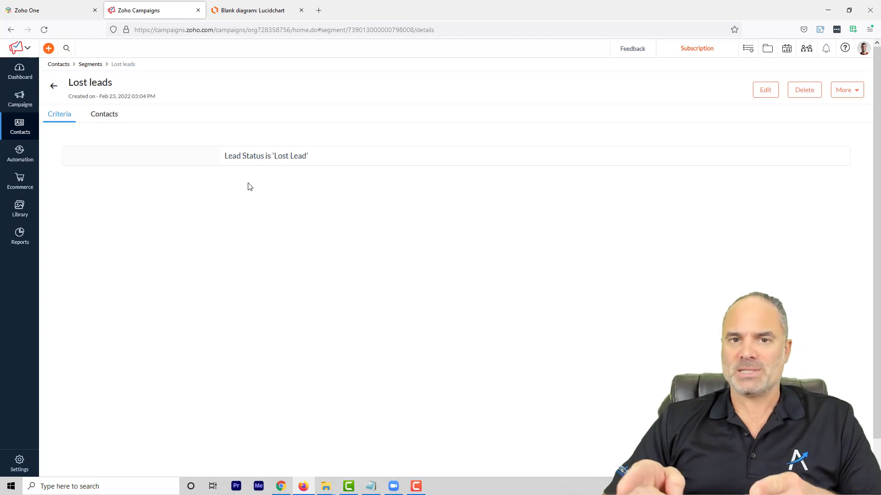
In the latest Untitled Campaign draft, start Add Recipients and cancel the mailing-list choice.
click(21, 99)
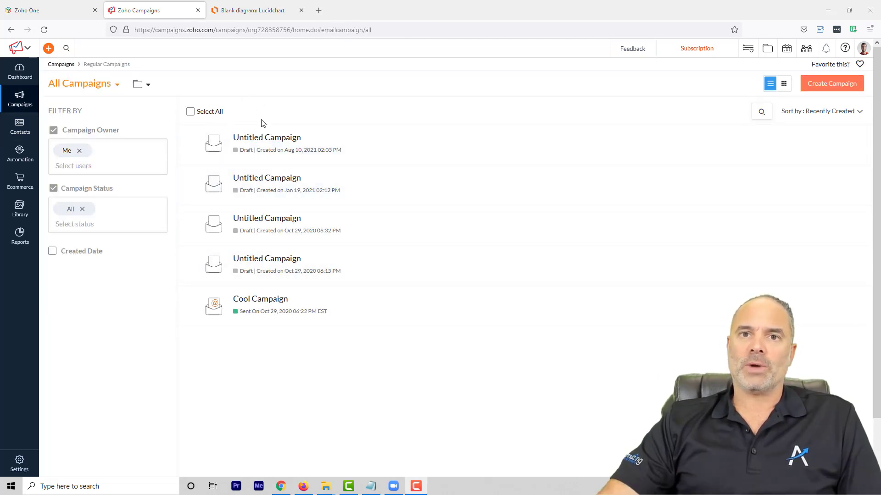
click(266, 137)
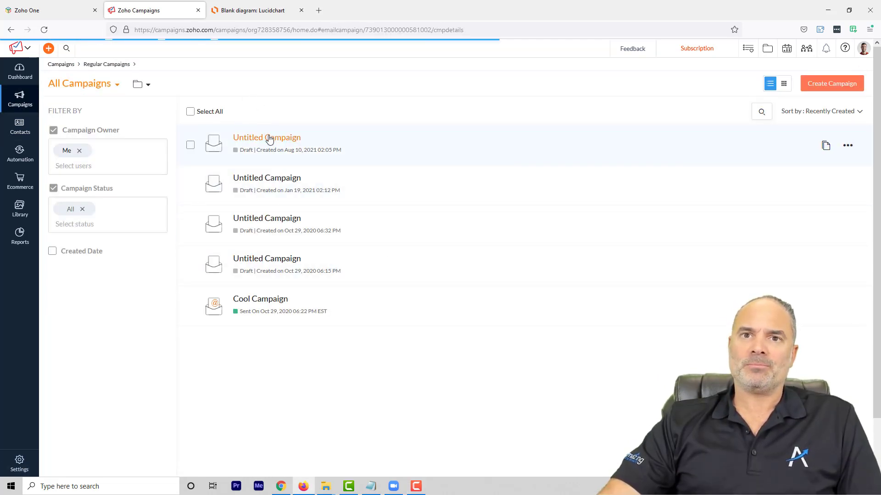
click(266, 136)
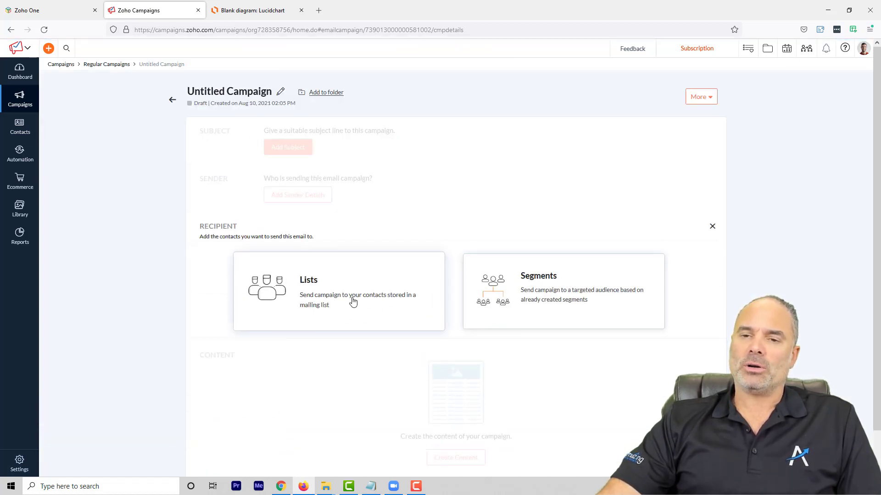
click(338, 290)
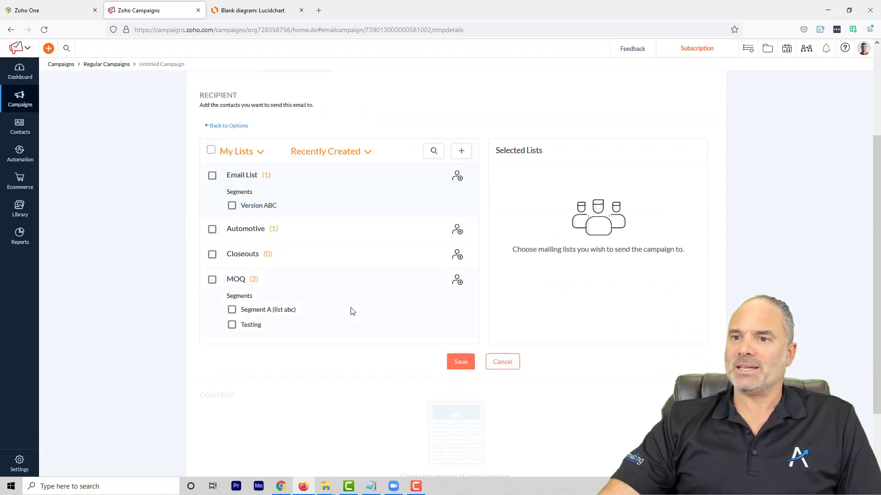
click(502, 362)
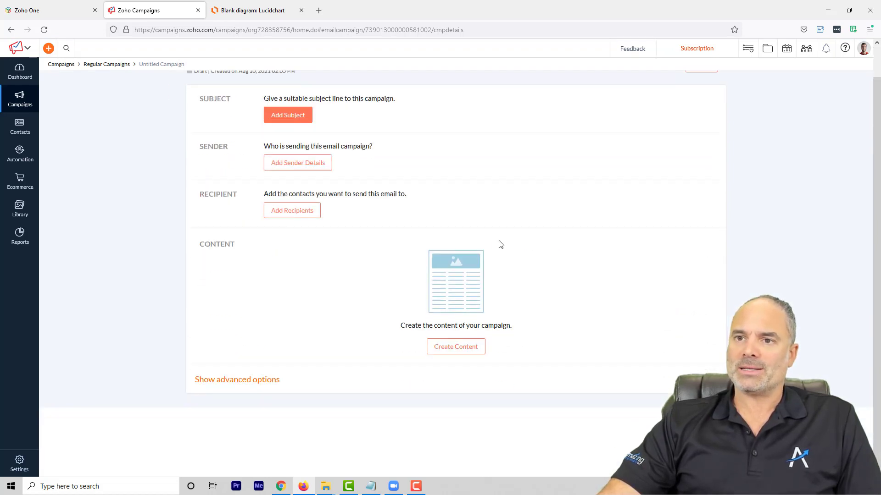
Choose Segments as recipients and tick the Lost leads segment.
click(292, 210)
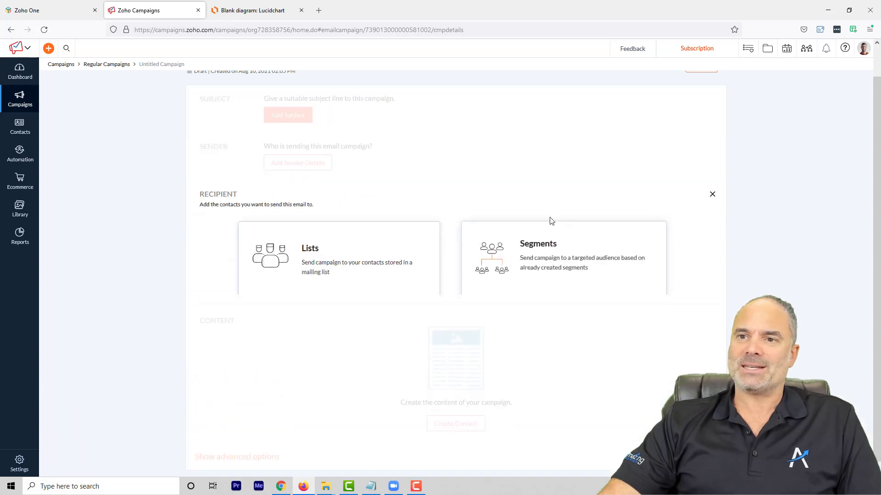
click(563, 256)
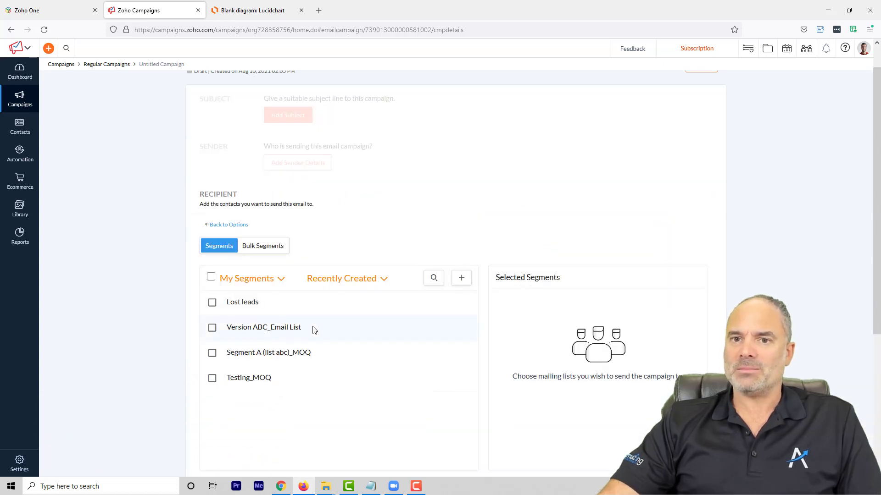
click(211, 301)
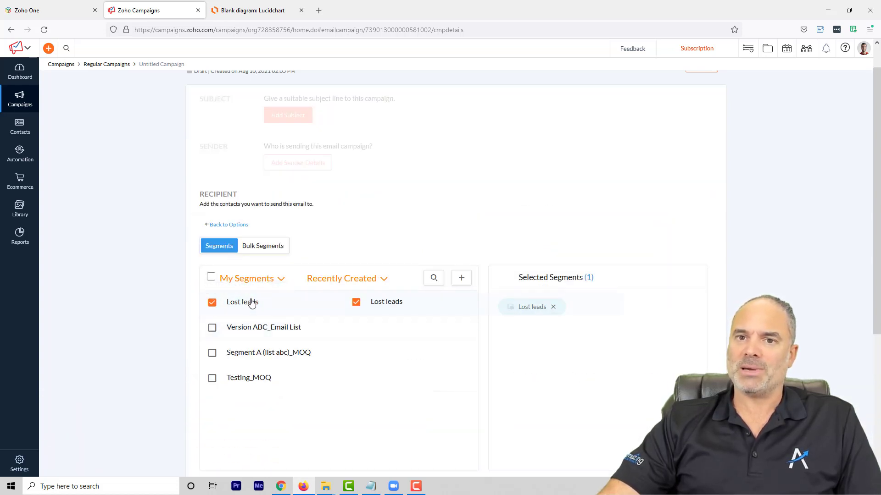